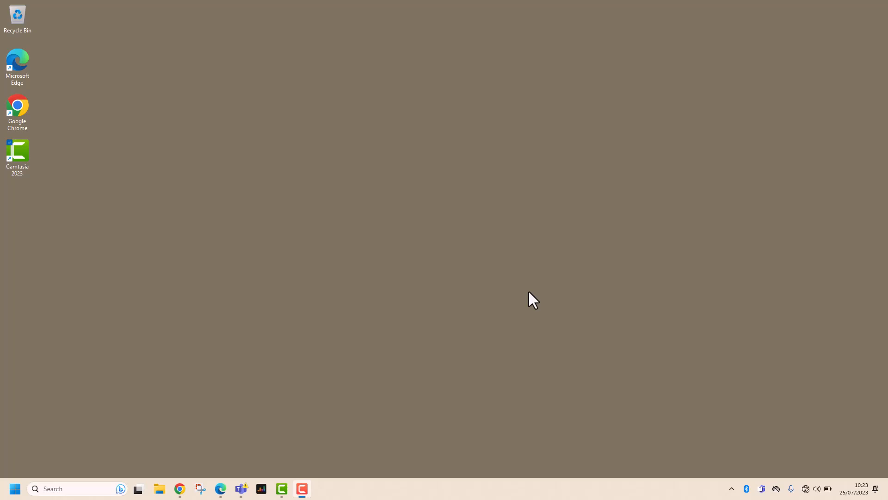
mouse_move(816, 490)
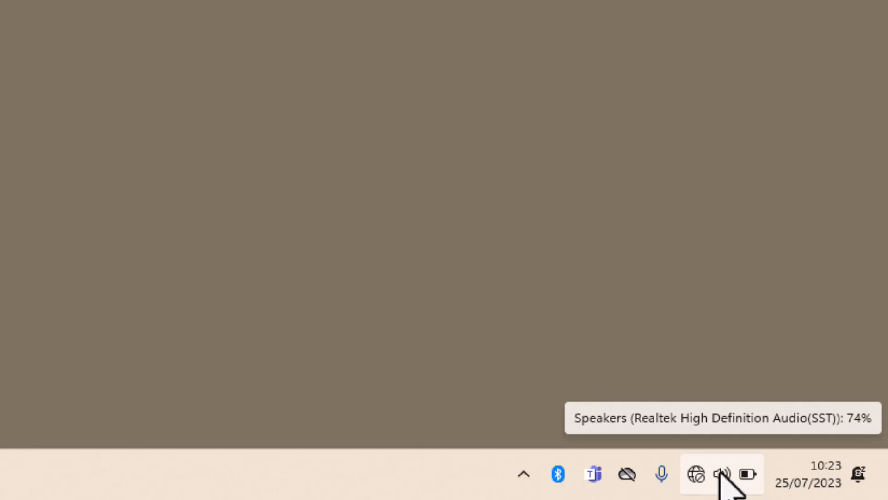
mouse_move(696, 473)
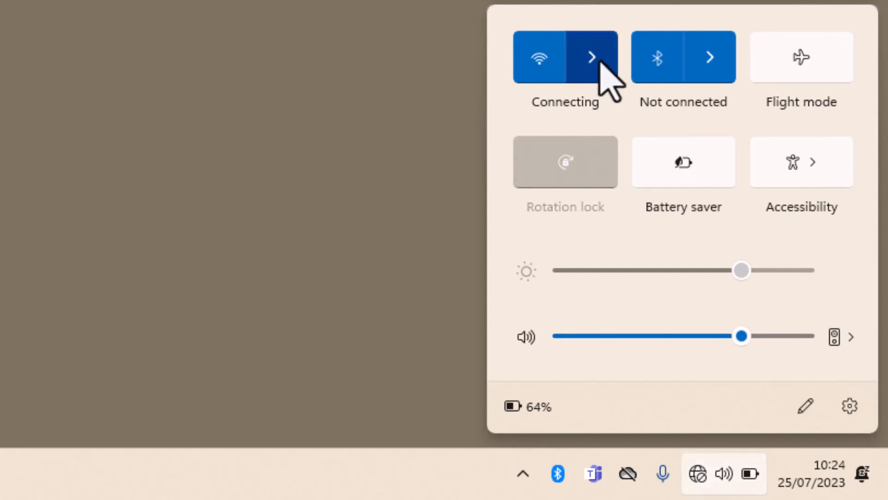
Expand the Wi-Fi network list and select the secured network BT-7HA53W.
left_click(593, 57)
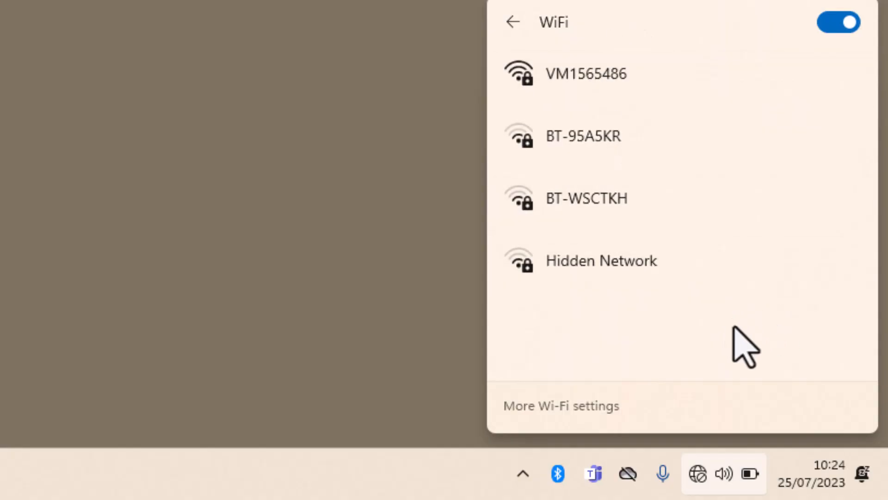
mouse_move(748, 354)
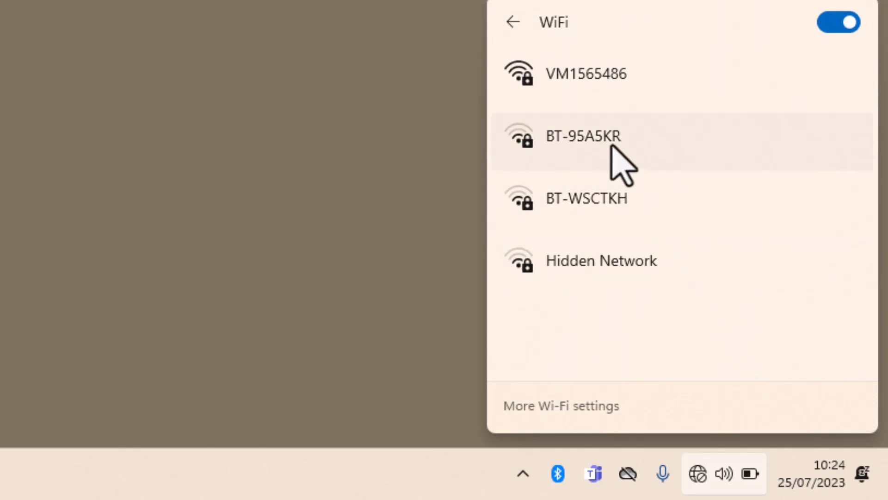
left_click(586, 135)
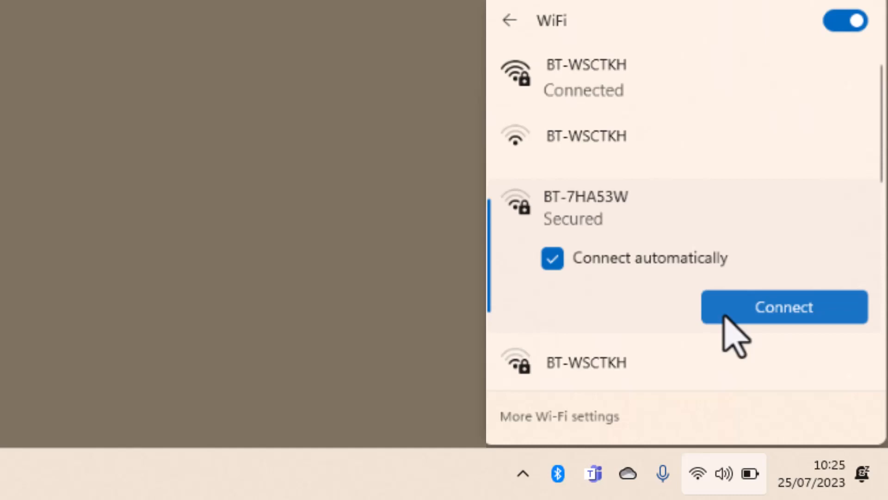
Start connecting to BT-7HA53W so Windows prompts for its security key.
left_click(784, 307)
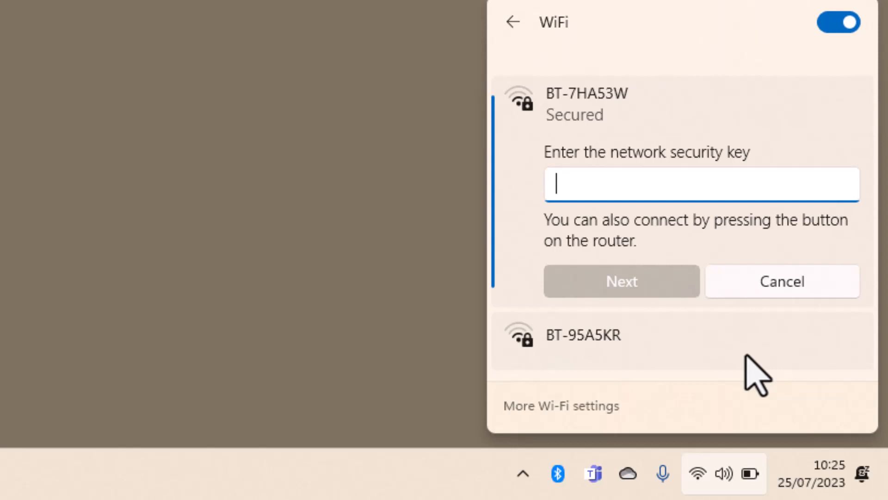
mouse_move(561, 121)
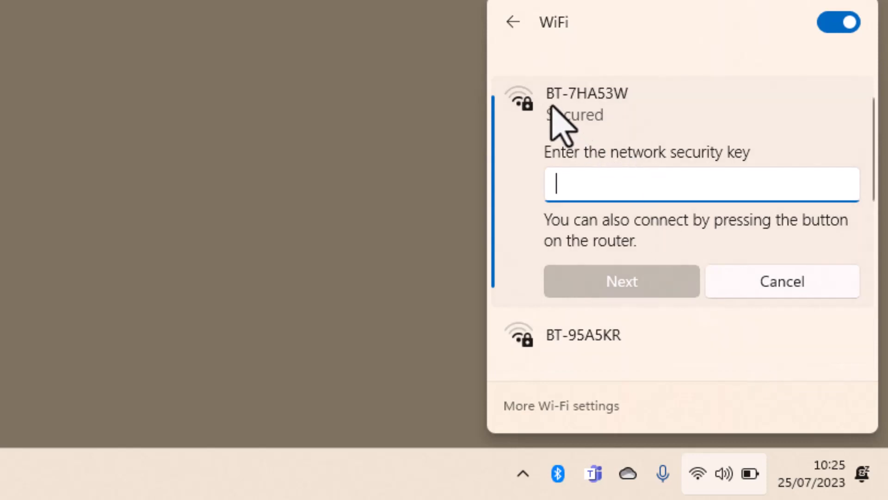
mouse_move(649, 116)
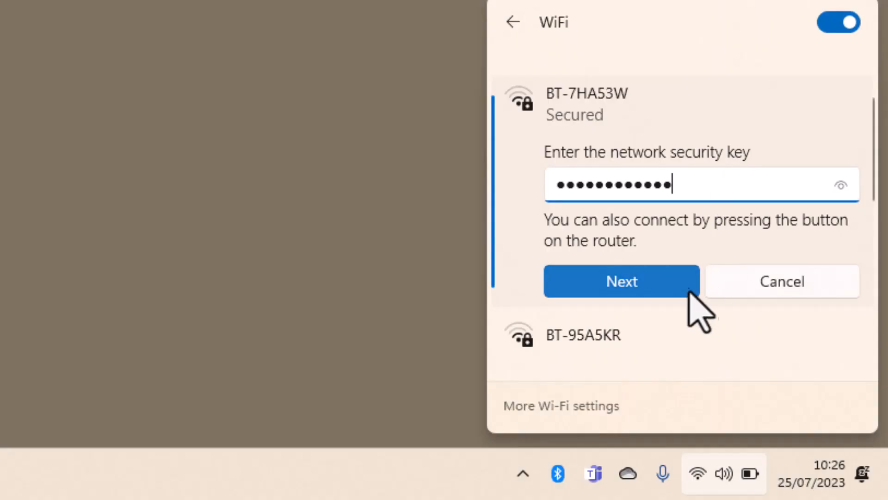
left_click(620, 281)
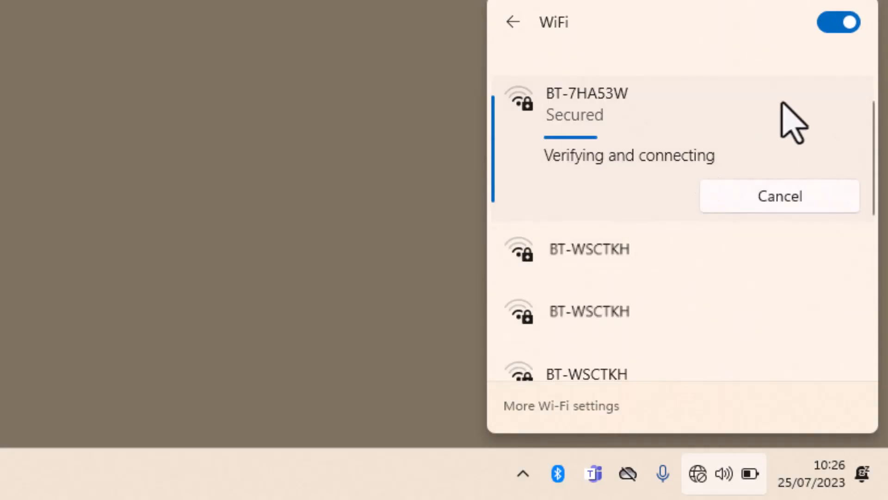
mouse_move(730, 62)
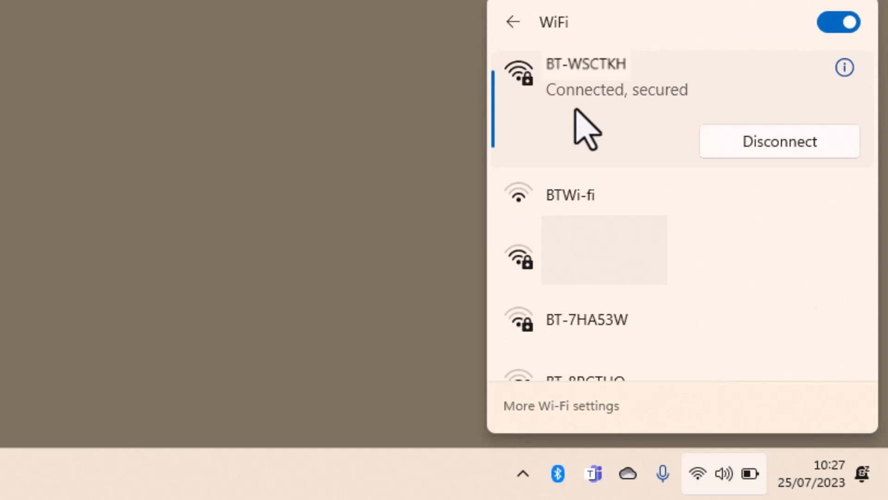
mouse_move(833, 170)
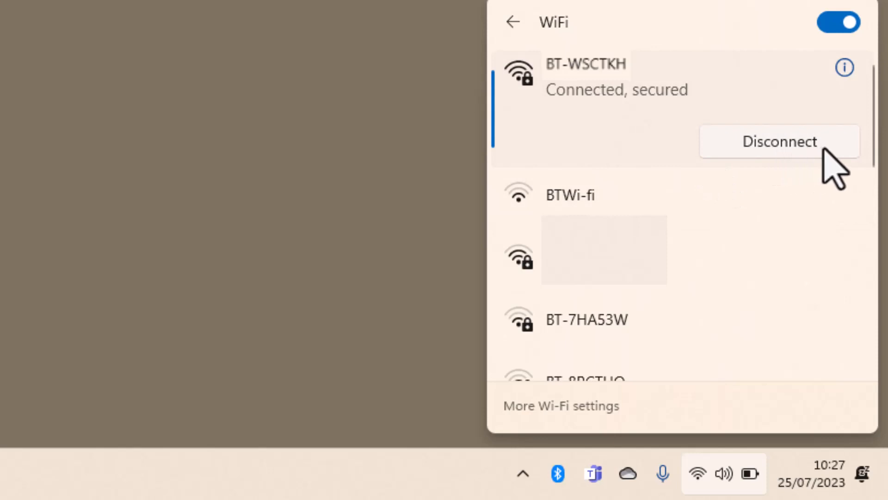
mouse_move(699, 476)
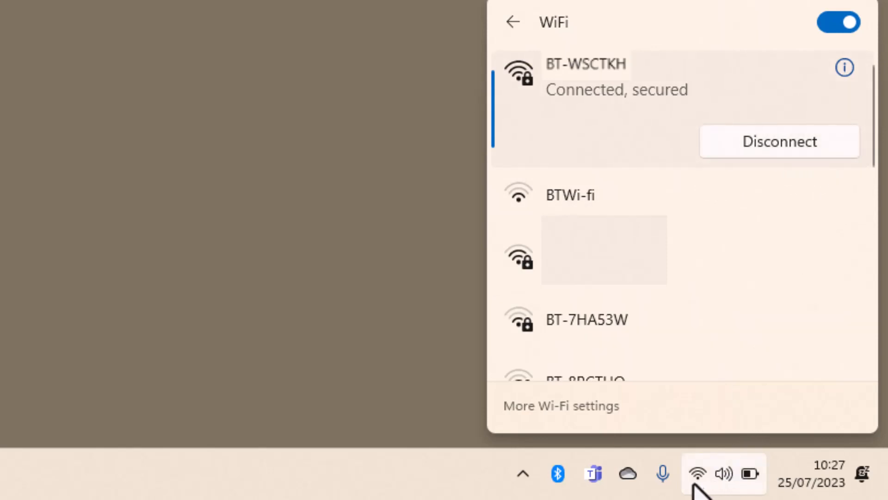